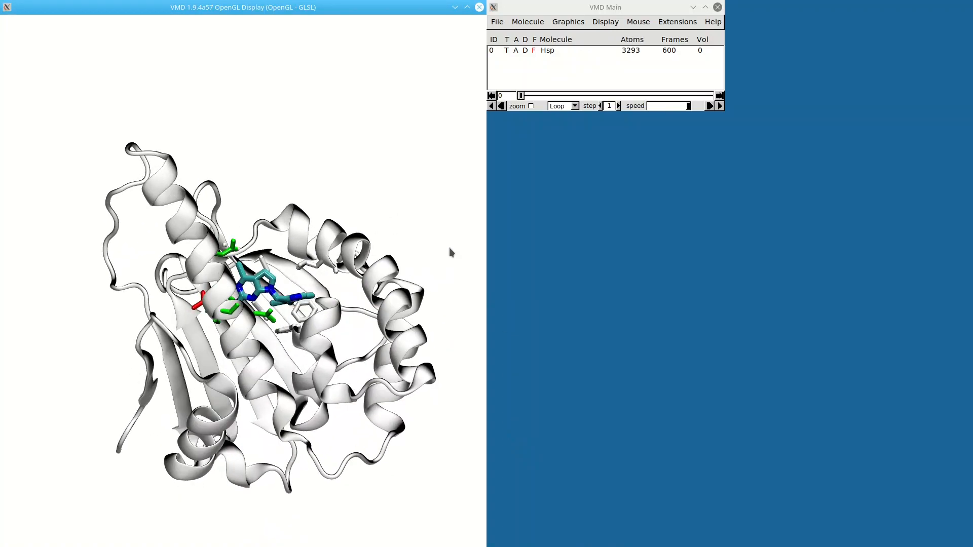
Step: Rotate the protein to a new orientation and browse the Extensions menu
{"action": "left_click_drag", "start_coordinate": [520, 95], "coordinate": [538, 96]}
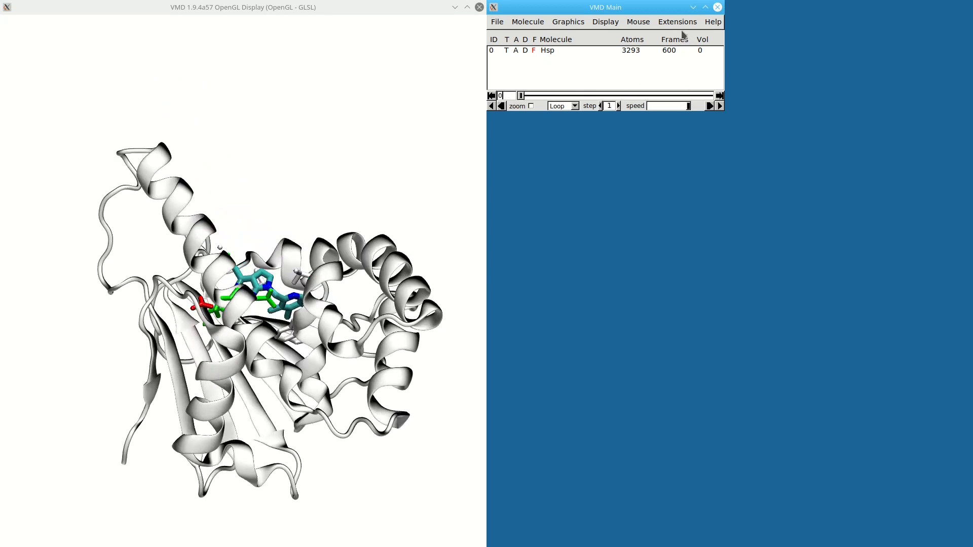
{"action": "left_click", "coordinate": [677, 21]}
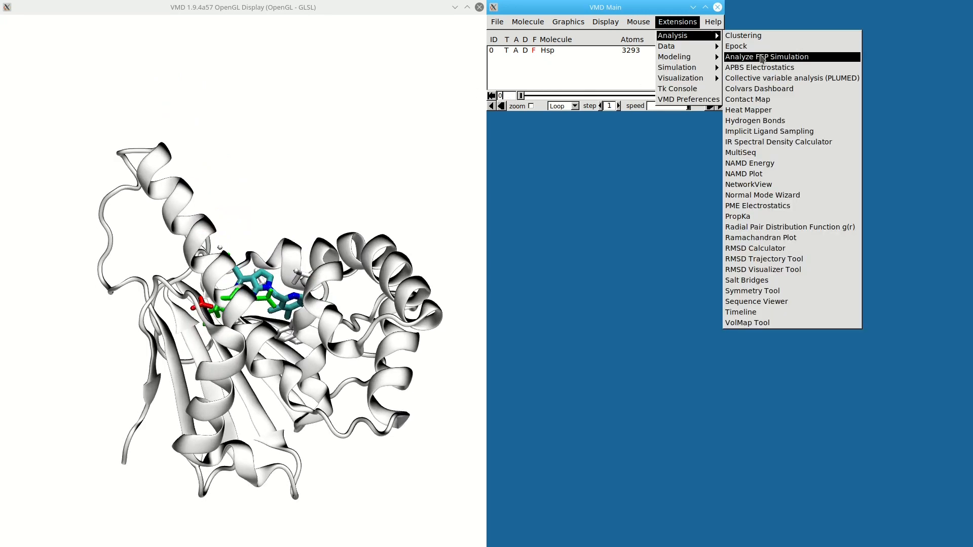
Step: Launch the Colvars dashboard and generate the automatic Protein/NA colvars (rmsd, rgyr, dipole magnitude)
{"action": "left_click", "coordinate": [758, 88]}
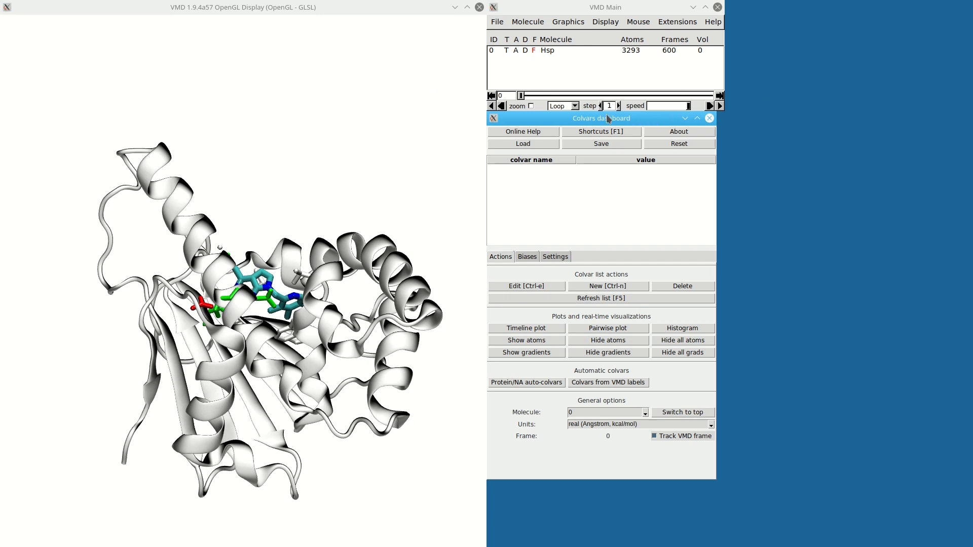
{"action": "mouse_move", "coordinate": [559, 232]}
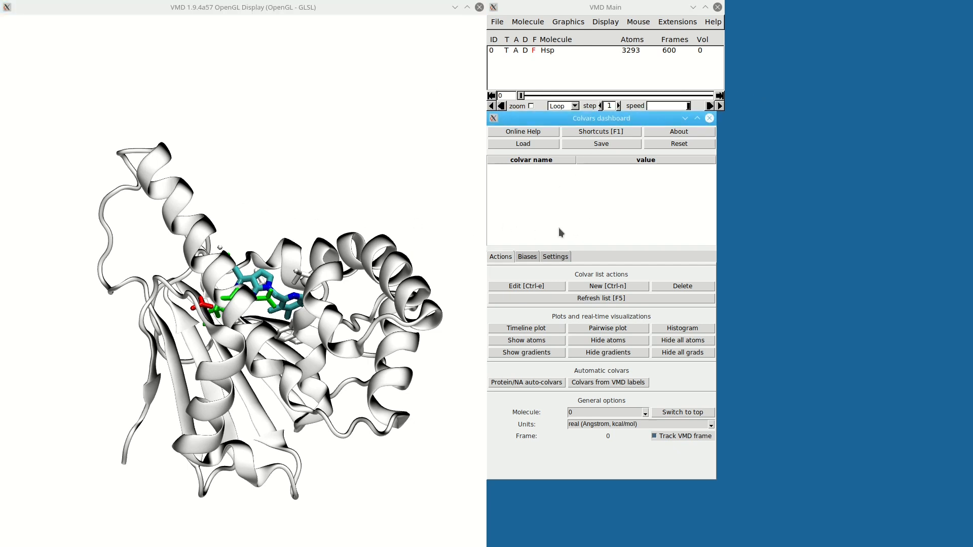
{"action": "mouse_move", "coordinate": [578, 378]}
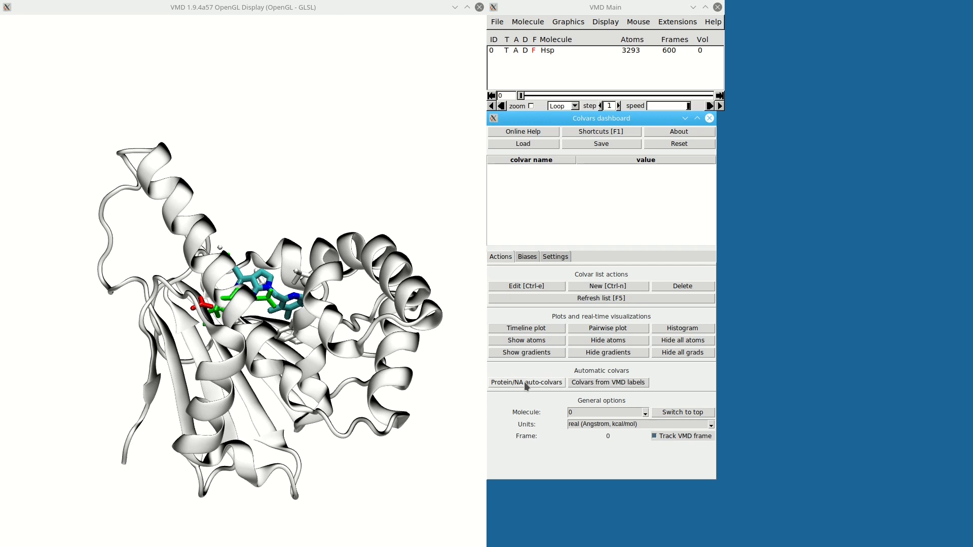
{"action": "left_click", "coordinate": [526, 382]}
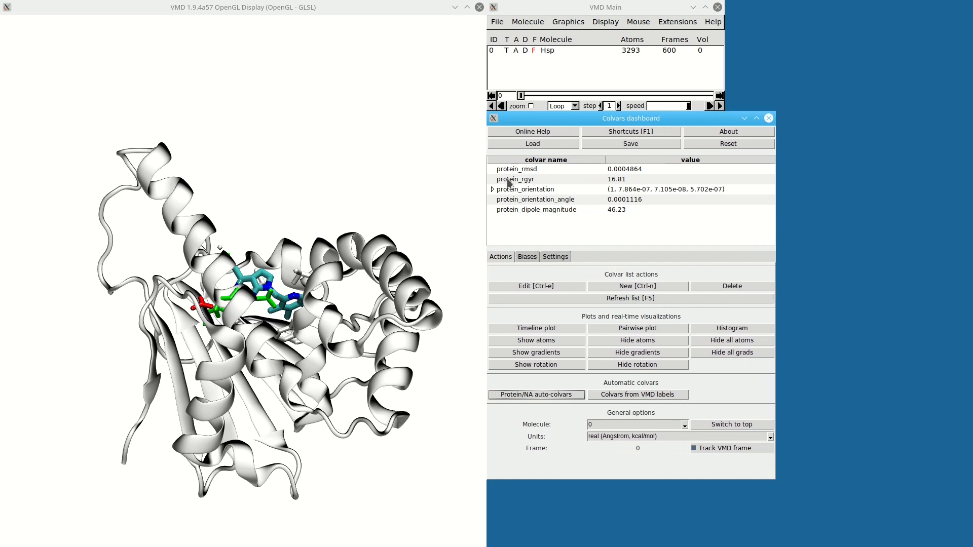
{"action": "mouse_move", "coordinate": [640, 189]}
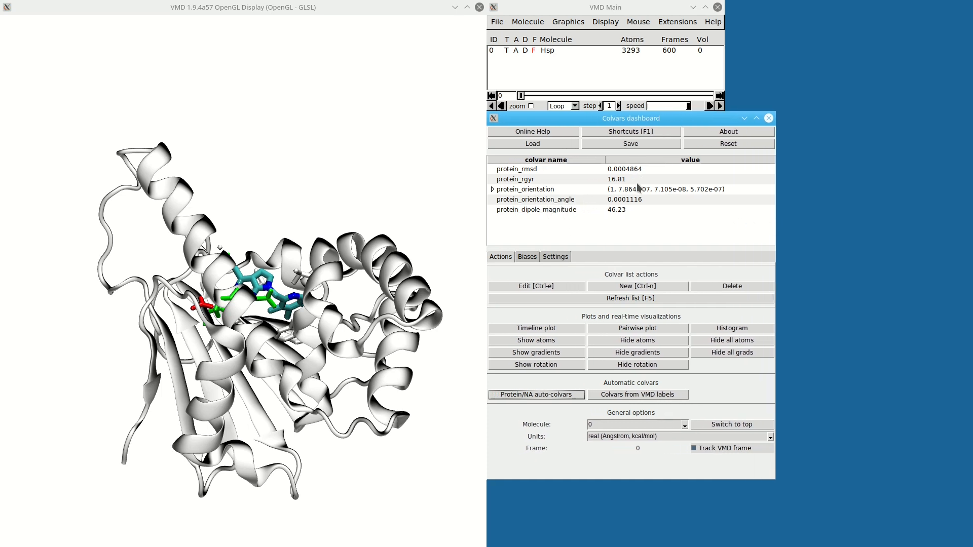
{"action": "left_click_drag", "start_coordinate": [521, 96], "coordinate": [532, 95]}
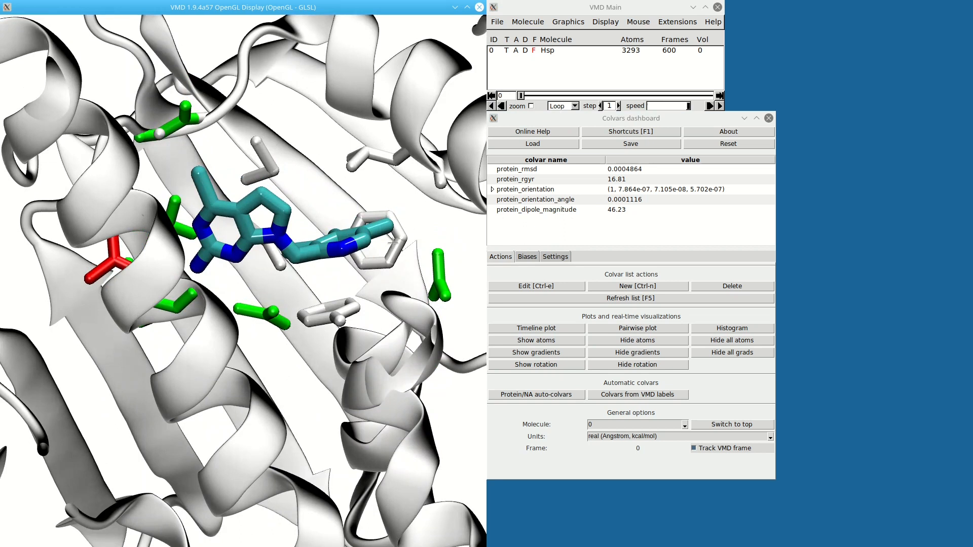
Step: Label the TYR139 OH–ligand C13 distance and build colvars from the distance and dihedral labels
{"action": "left_click", "coordinate": [439, 254]}
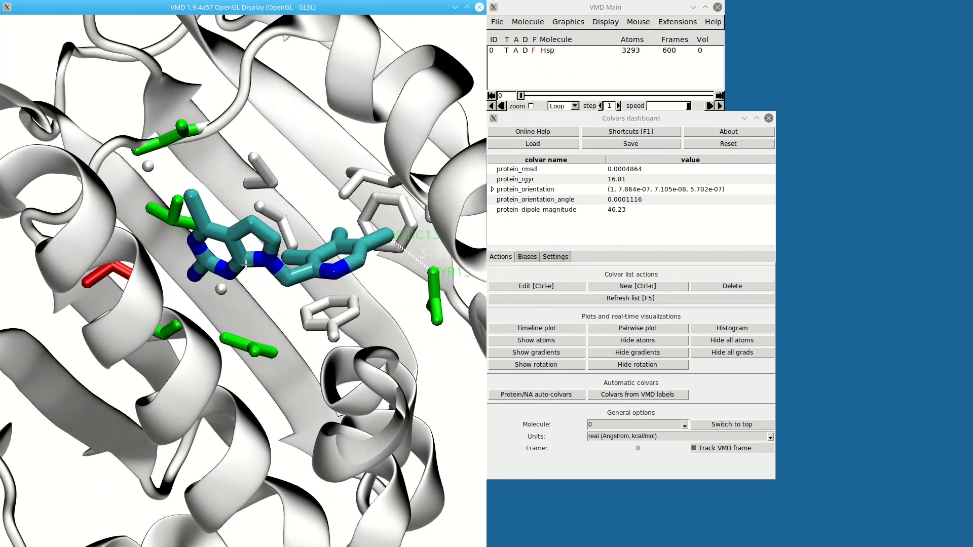
{"action": "left_click", "coordinate": [312, 268]}
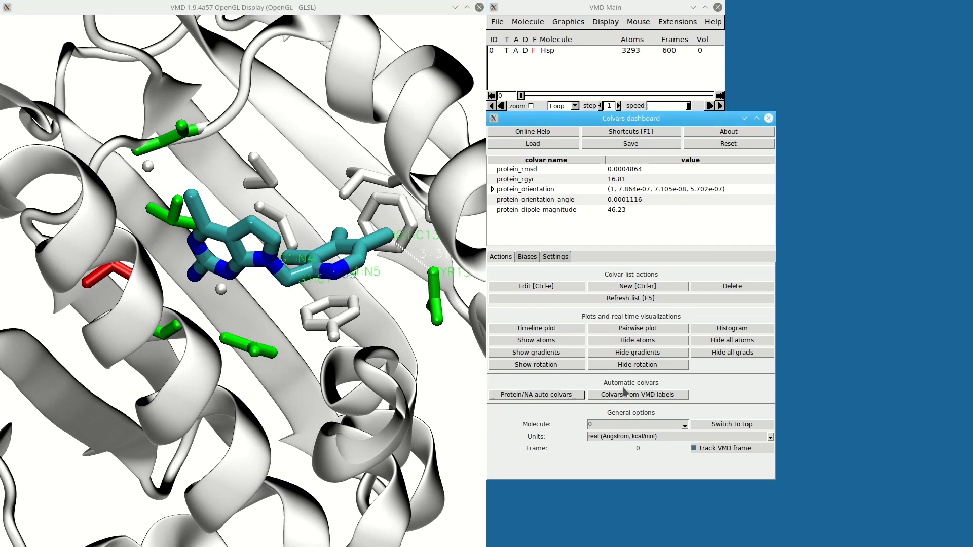
{"action": "left_click", "coordinate": [638, 395]}
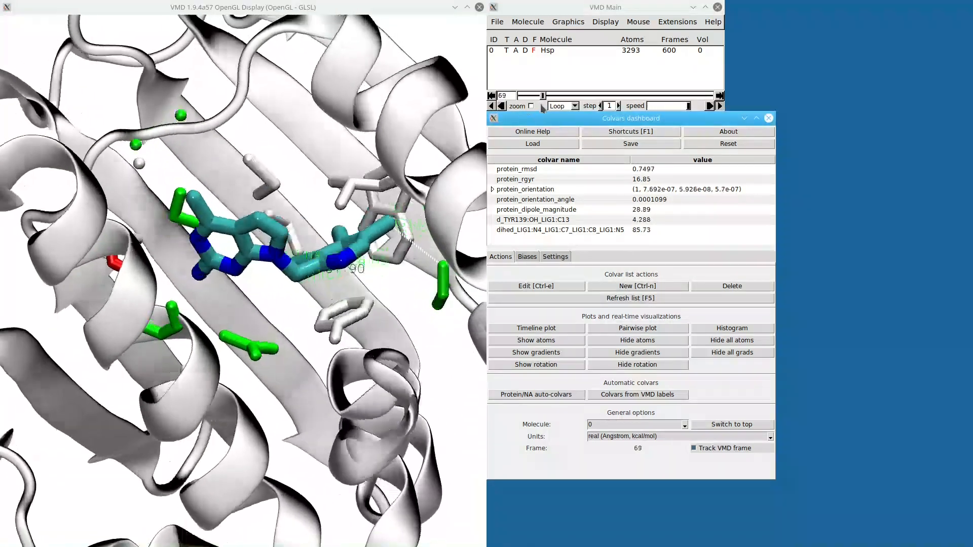
{"action": "left_click", "coordinate": [567, 21]}
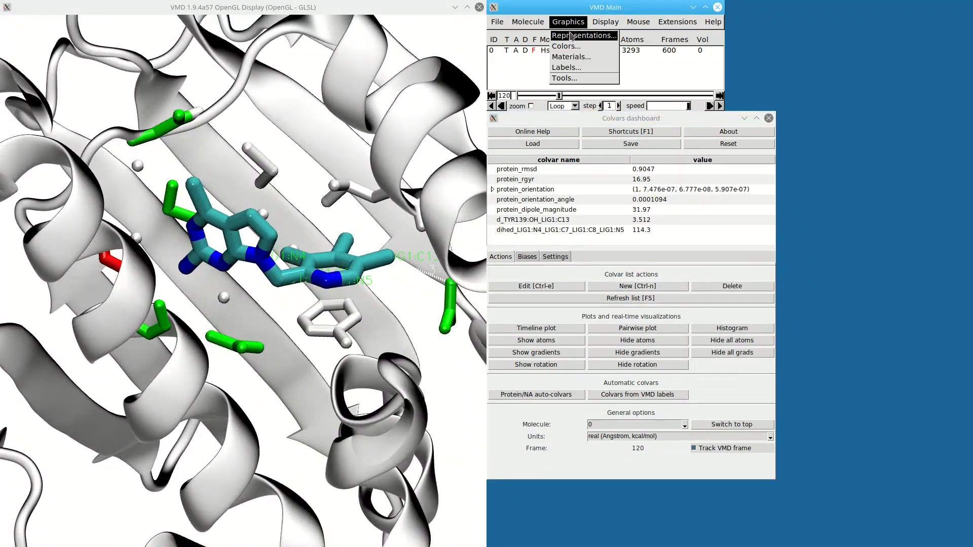
{"action": "left_click", "coordinate": [565, 66]}
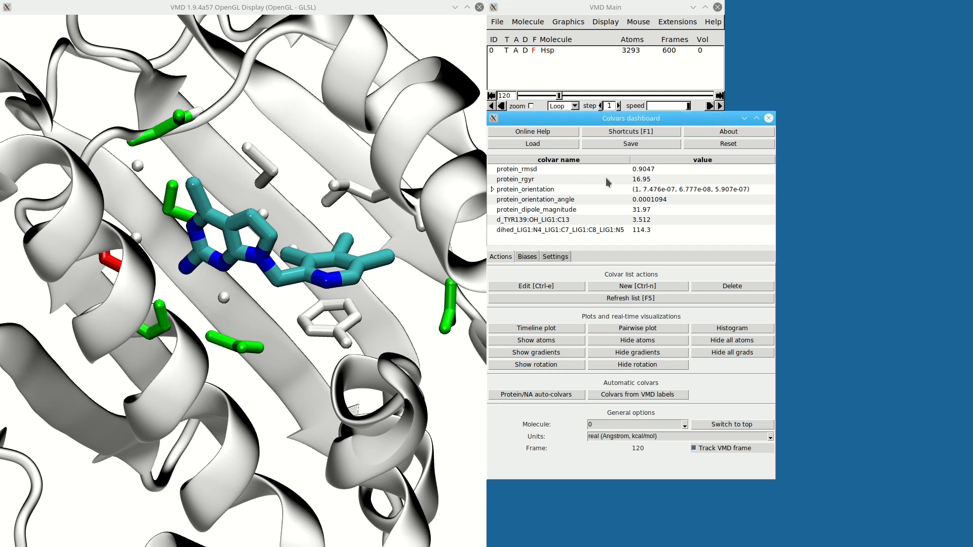
{"action": "mouse_move", "coordinate": [607, 221]}
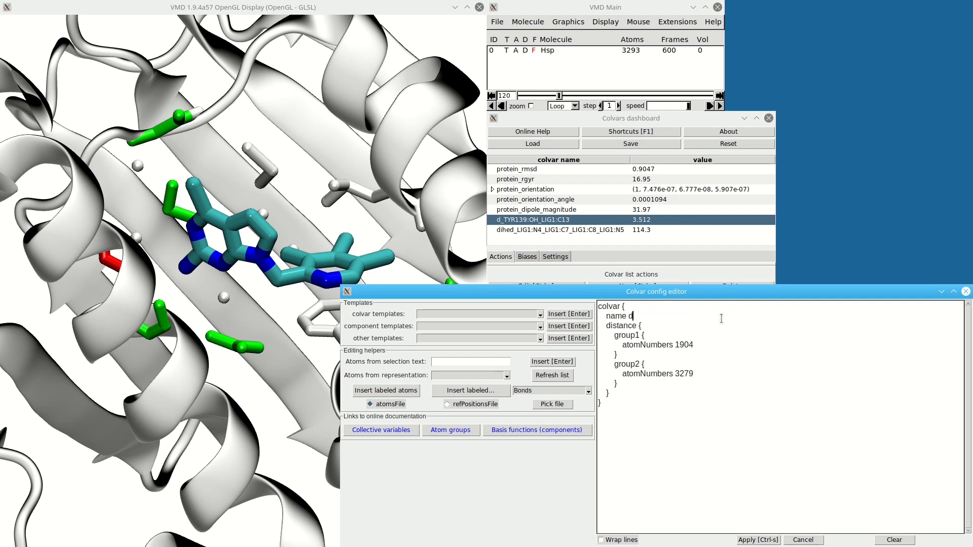
Step: Rename the distance colvar to d in the config editor and select it in the list
{"action": "left_click", "coordinate": [559, 220]}
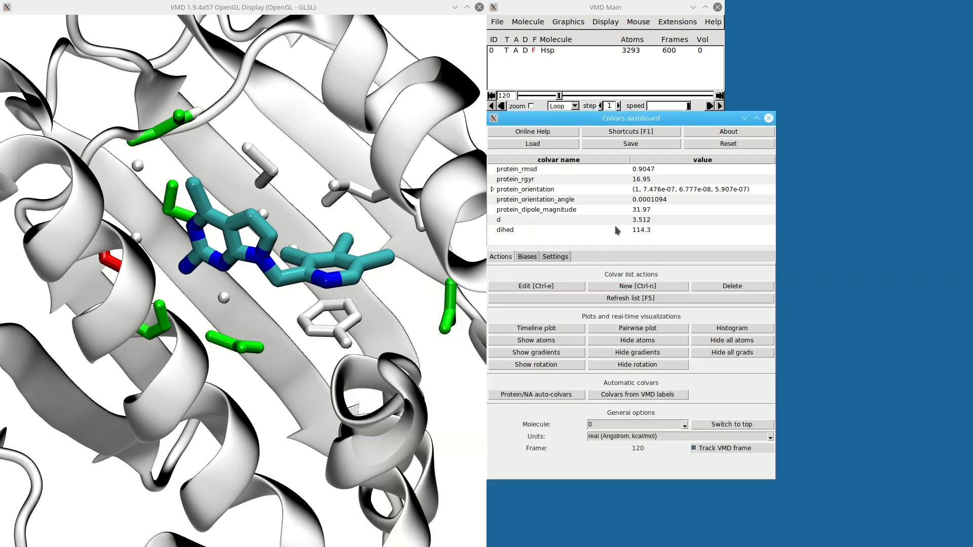
{"action": "left_click", "coordinate": [535, 327]}
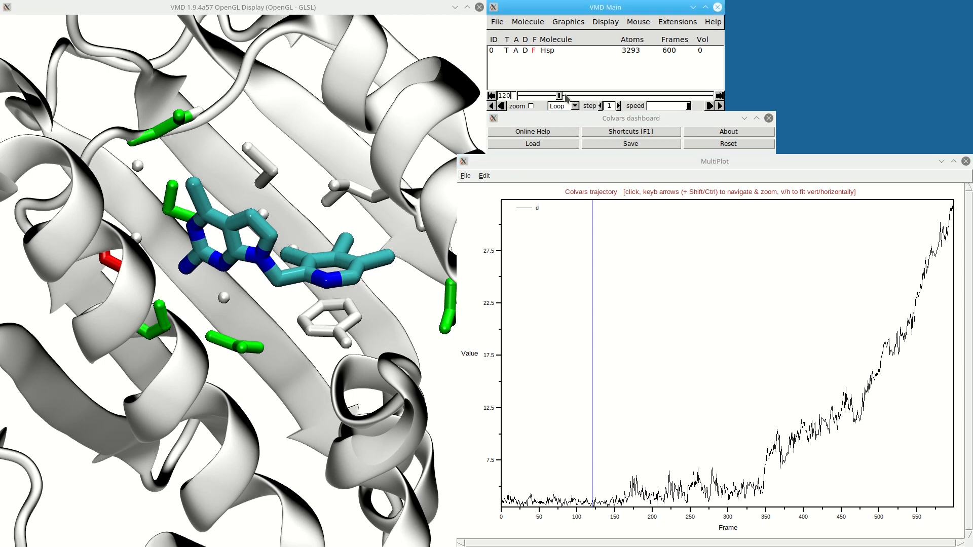
Step: Scrub along the d timeline plot to move through trajectory frames
{"action": "left_click_drag", "start_coordinate": [560, 95], "coordinate": [644, 96]}
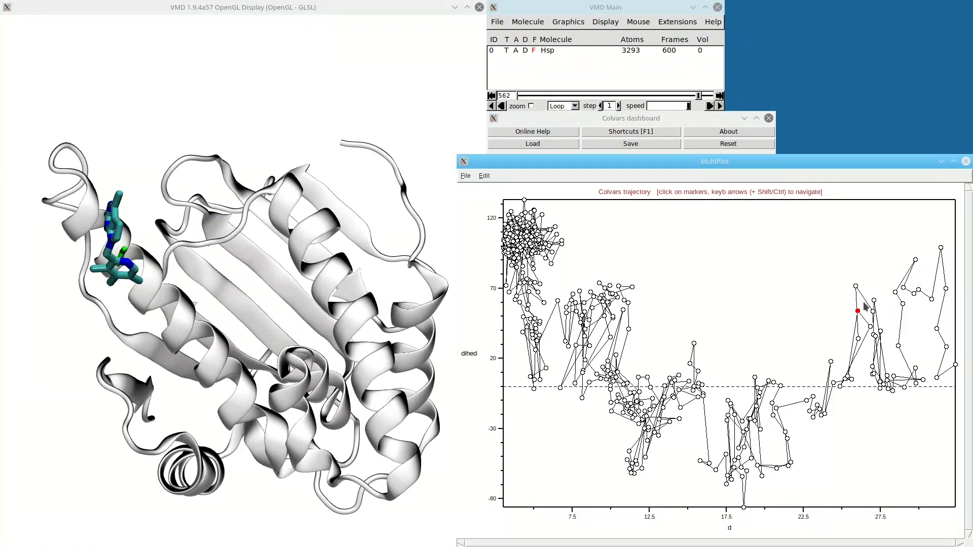
Step: Jump to frames from chosen points on the dihed-vs-d pairwise plot, then close it
{"action": "left_click", "coordinate": [534, 389]}
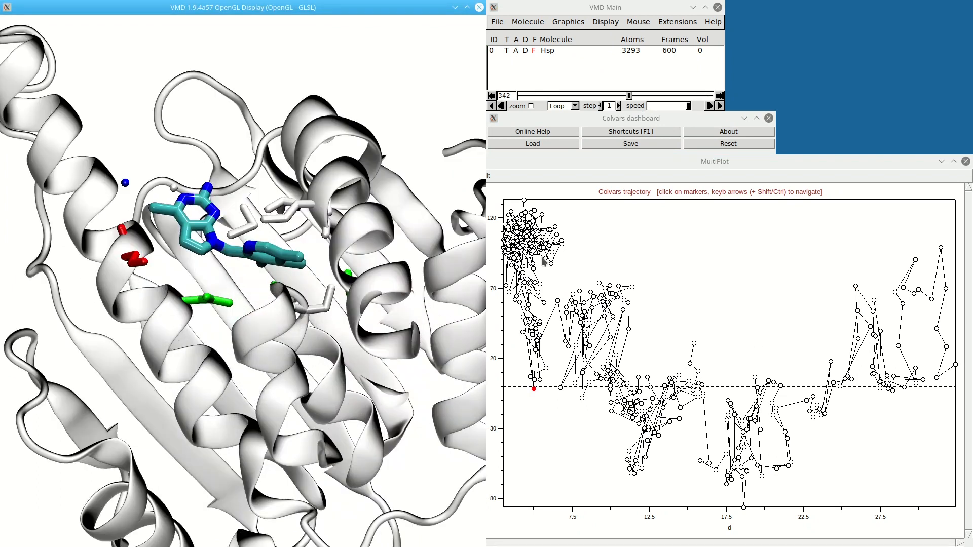
{"action": "left_click", "coordinate": [526, 212]}
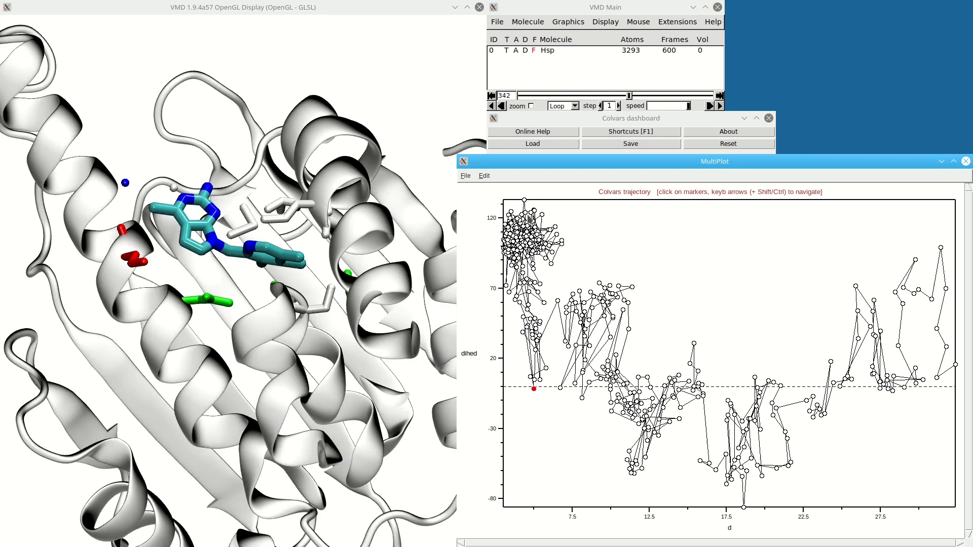
{"action": "left_click", "coordinate": [526, 204]}
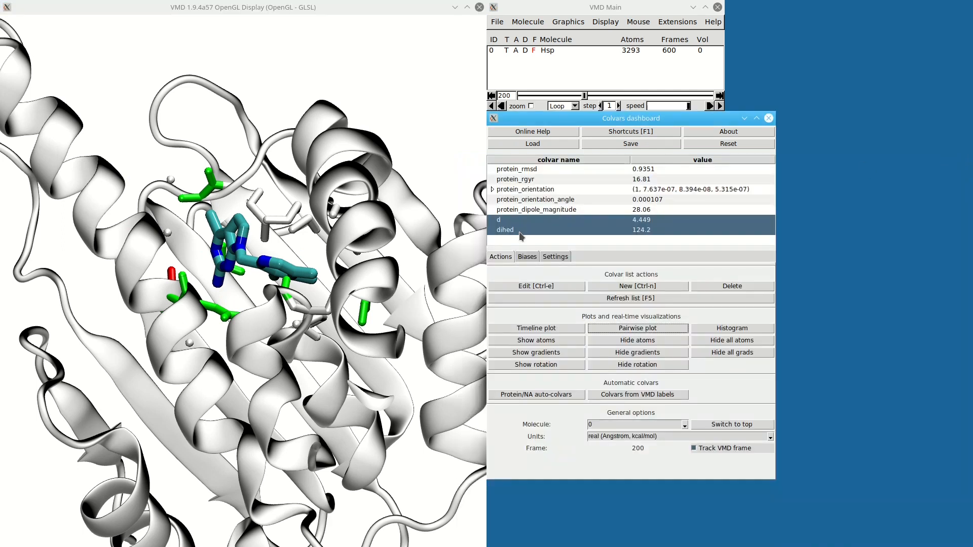
Step: Show the dihed histogram and jump to a frame from it
{"action": "left_click", "coordinate": [730, 327]}
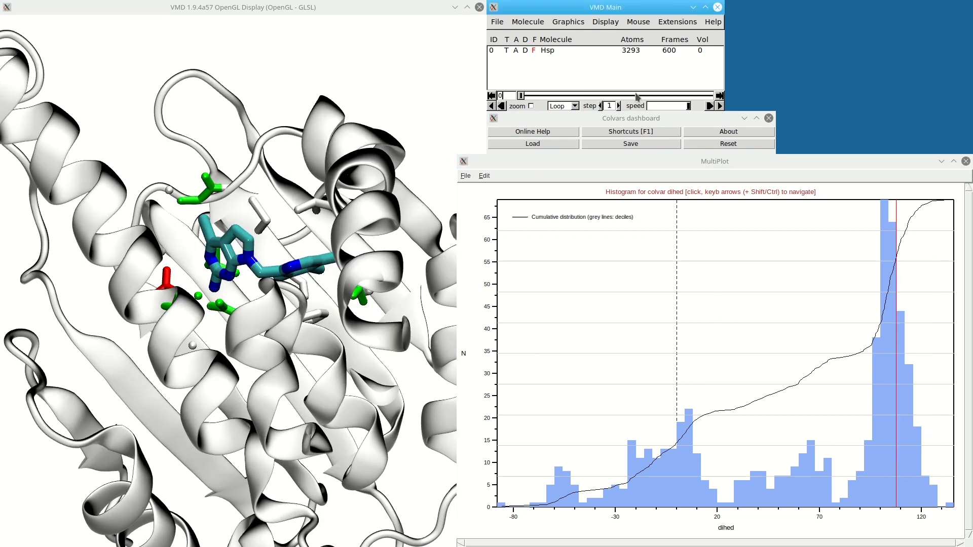
{"action": "left_click", "coordinate": [709, 105]}
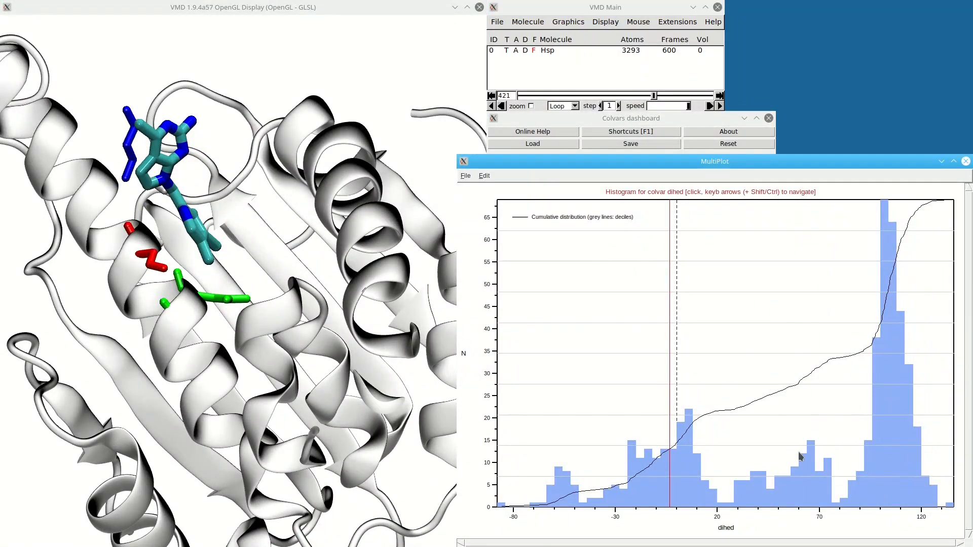
{"action": "left_click", "coordinate": [556, 477]}
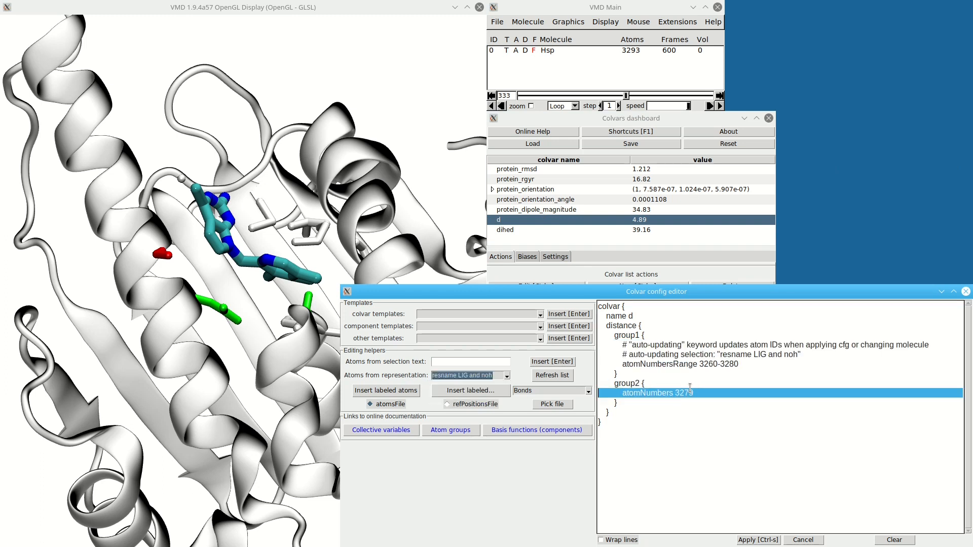
Step: Edit d's group1 atom selection to the ligand heavy atoms in the config editor
{"action": "type", "text": "alph"}
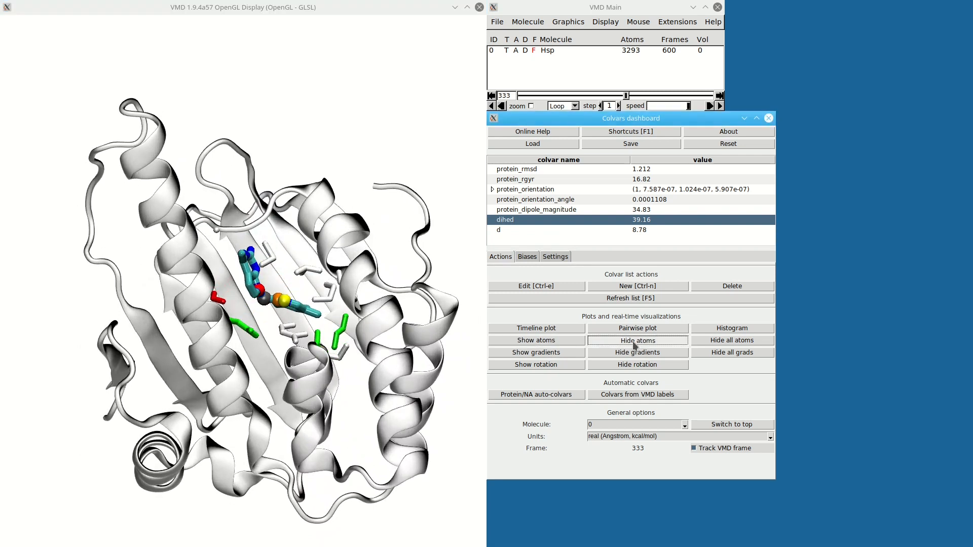
Step: Hide the dihed colvar's atom spheres in the 3D view
{"action": "left_click", "coordinate": [637, 340]}
{"action": "type", "text": "name c"}
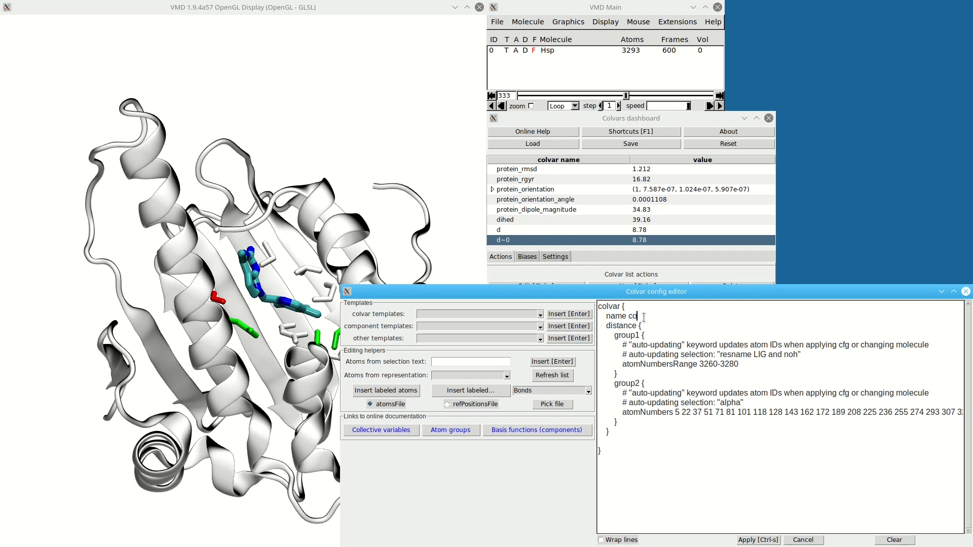
Step: Rename the copied colvar coordinationNumber, switch its keyword from distance to coordNum, and apply
{"action": "type", "text": "ord"}
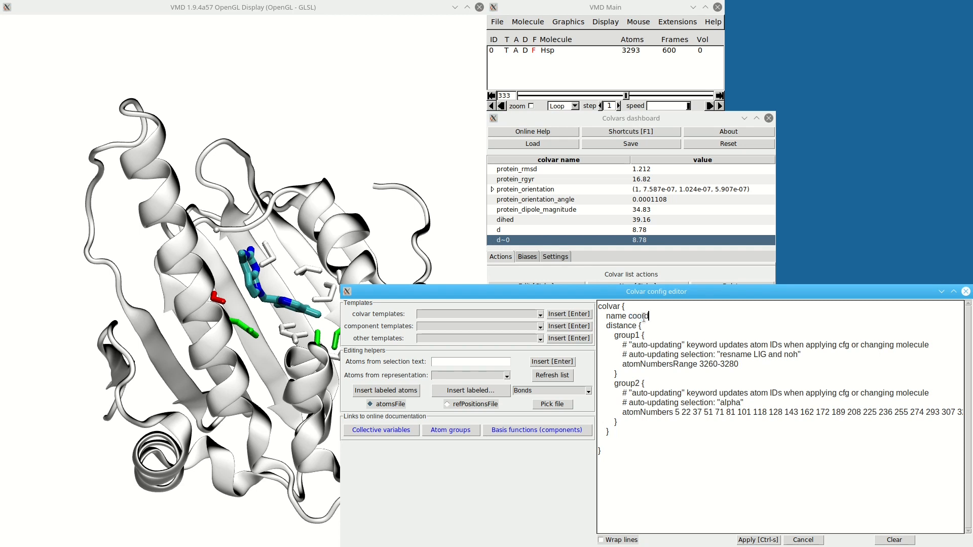
{"action": "type", "text": "ination"}
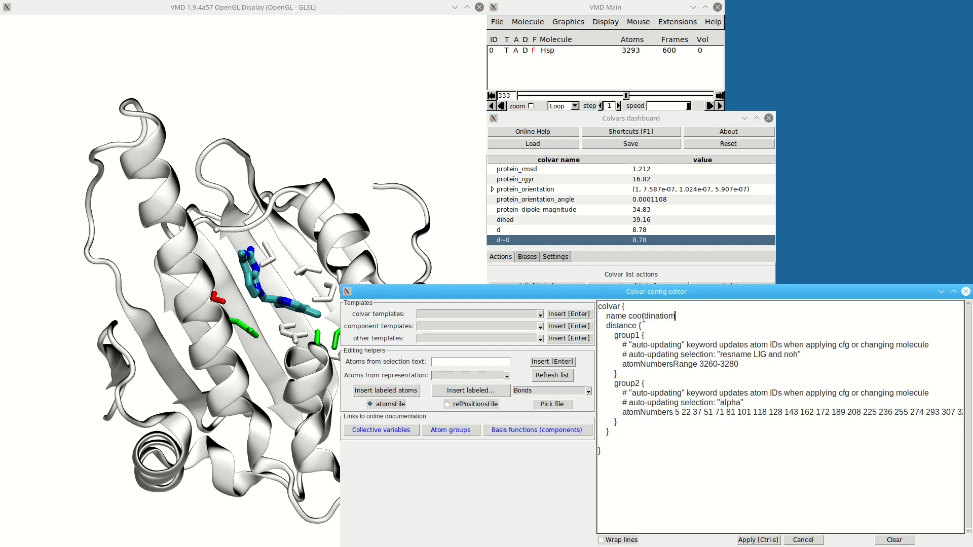
{"action": "type", "text": "Nu"}
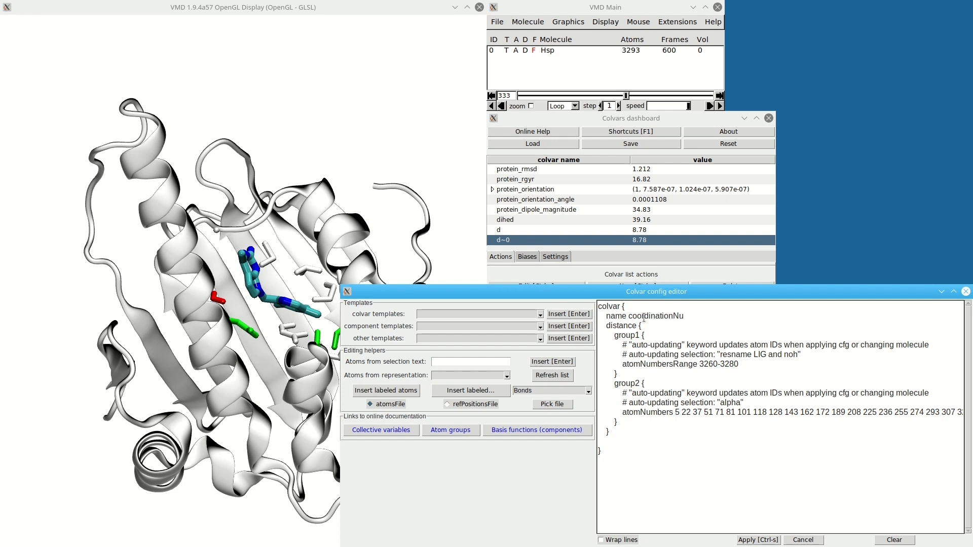
{"action": "double_click", "coordinate": [621, 326]}
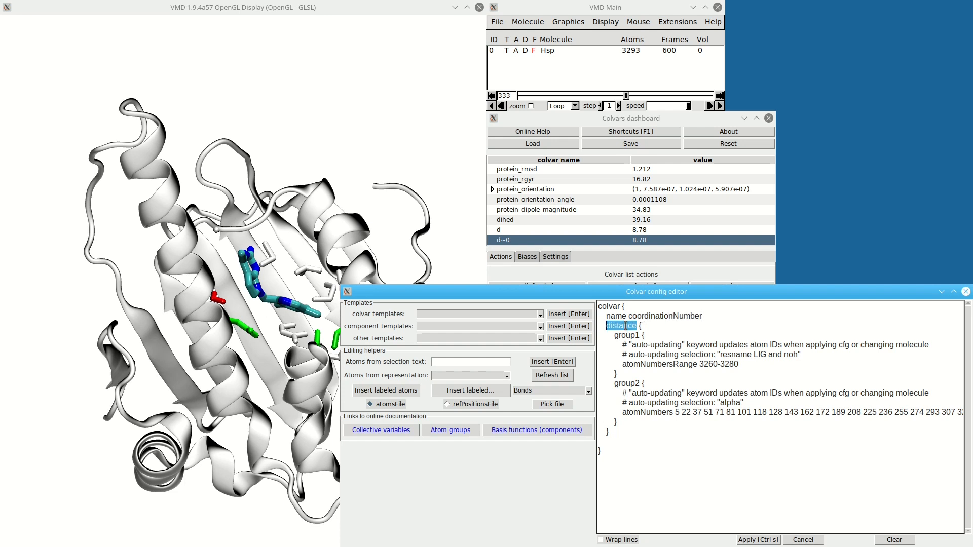
{"action": "type", "text": "coordnum {"}
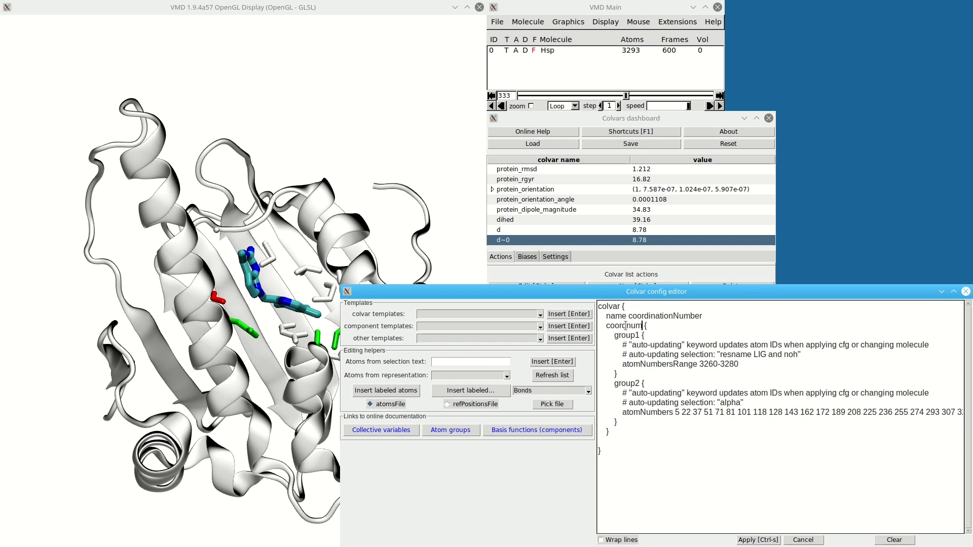
{"action": "left_click", "coordinate": [757, 540]}
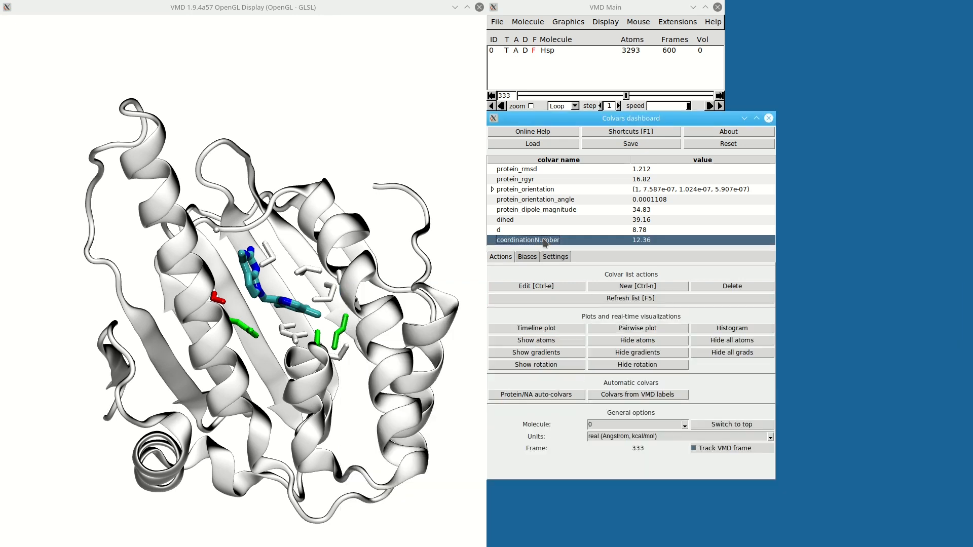
{"action": "left_click", "coordinate": [535, 341]}
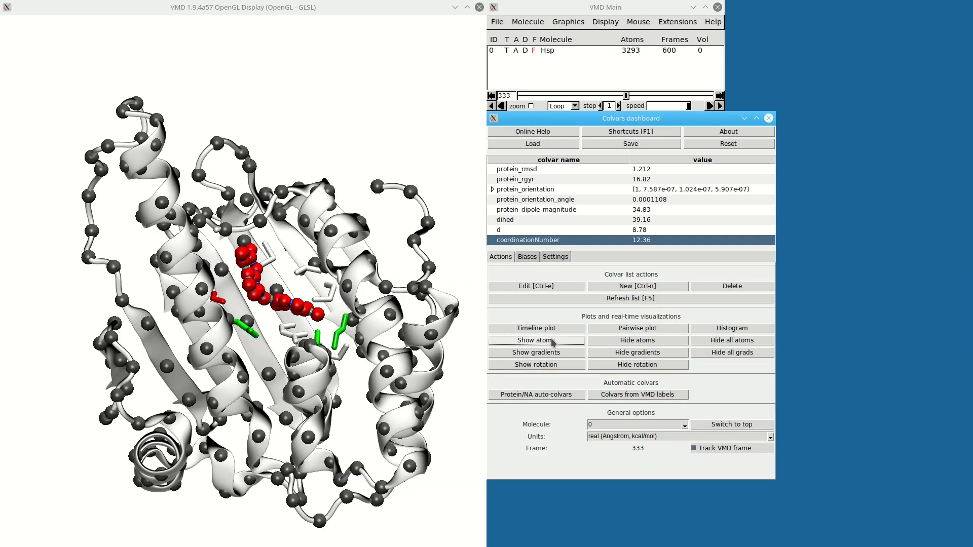
{"action": "left_click", "coordinate": [535, 340]}
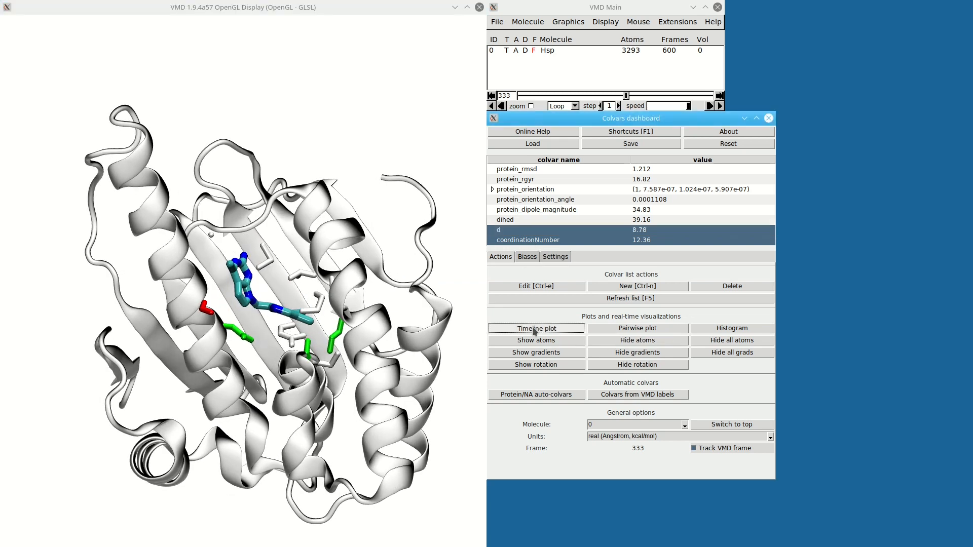
{"action": "left_click", "coordinate": [535, 328]}
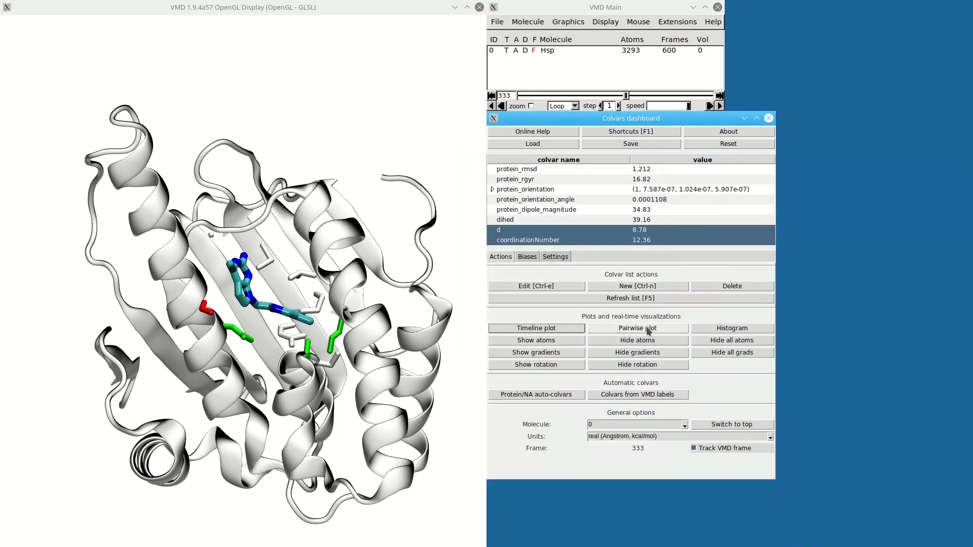
{"action": "left_click", "coordinate": [636, 327]}
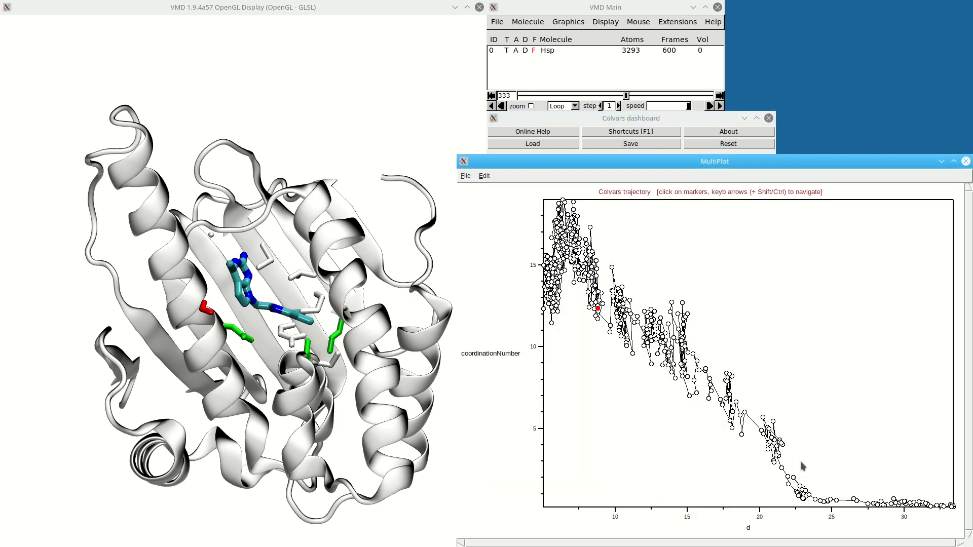
{"action": "mouse_move", "coordinate": [966, 161]}
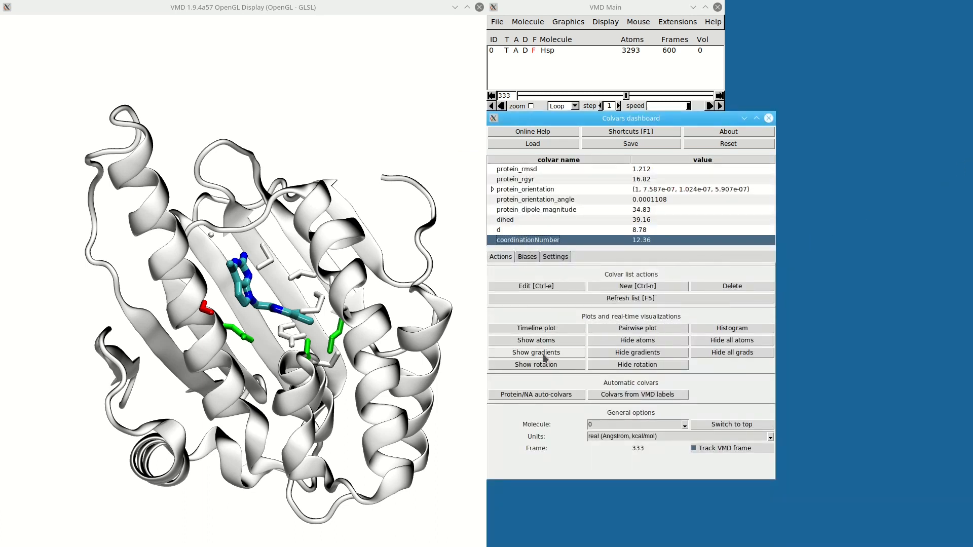
Step: Show coordinationNumber's atomic gradients as arrows on the structure at frame 588
{"action": "left_click", "coordinate": [535, 352]}
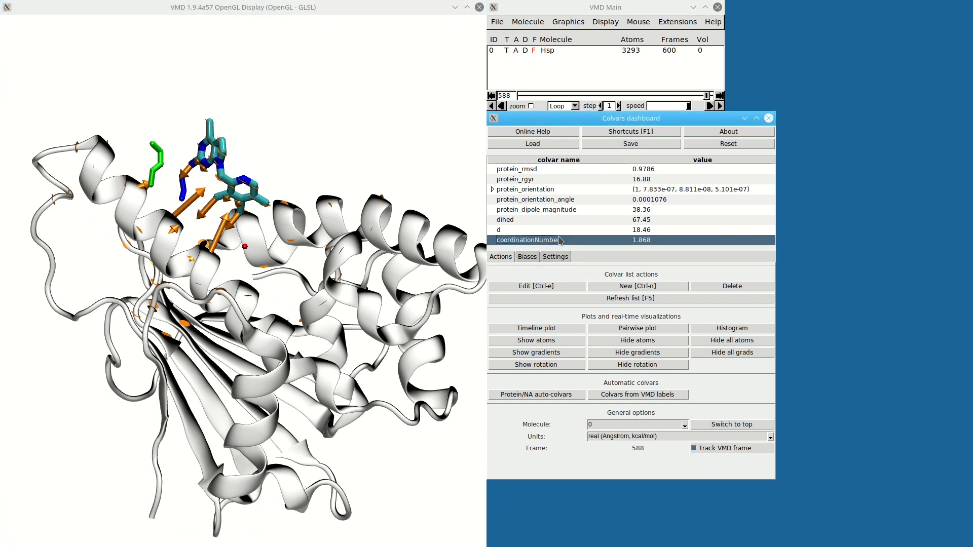
Step: Create harmonic bias harmonic1 on coordinationNumber, centred 1.868 with force constant 10, and list the biases
{"action": "right_click", "coordinate": [527, 240]}
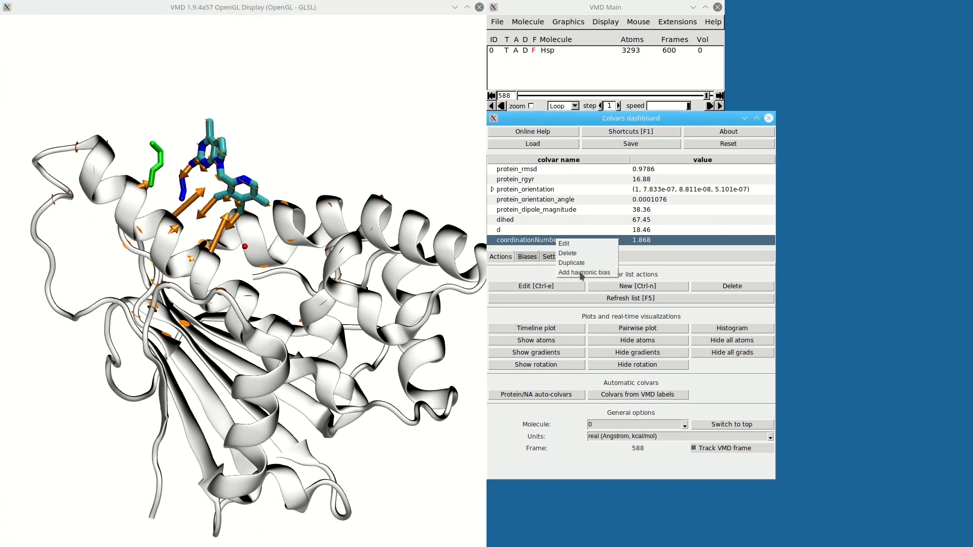
{"action": "left_click", "coordinate": [583, 273]}
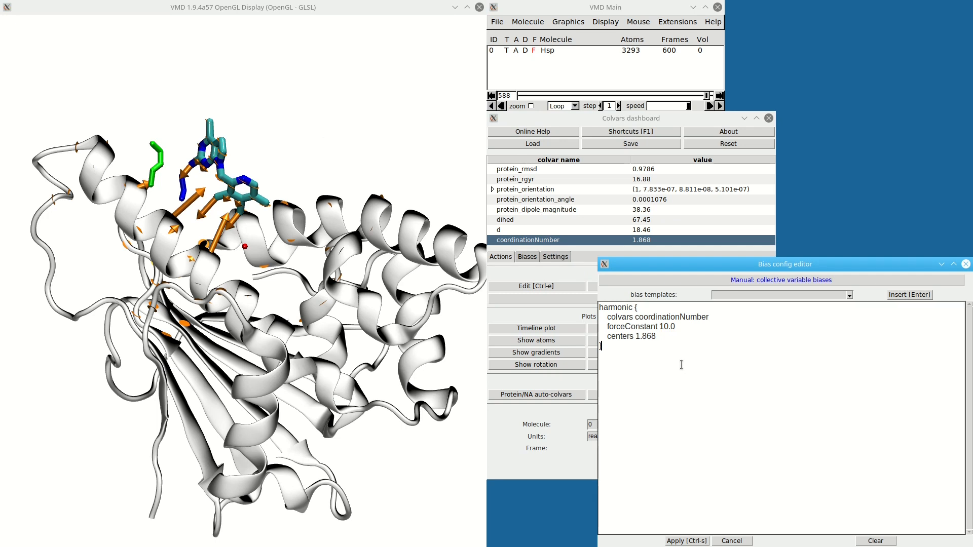
{"action": "double_click", "coordinate": [644, 336]}
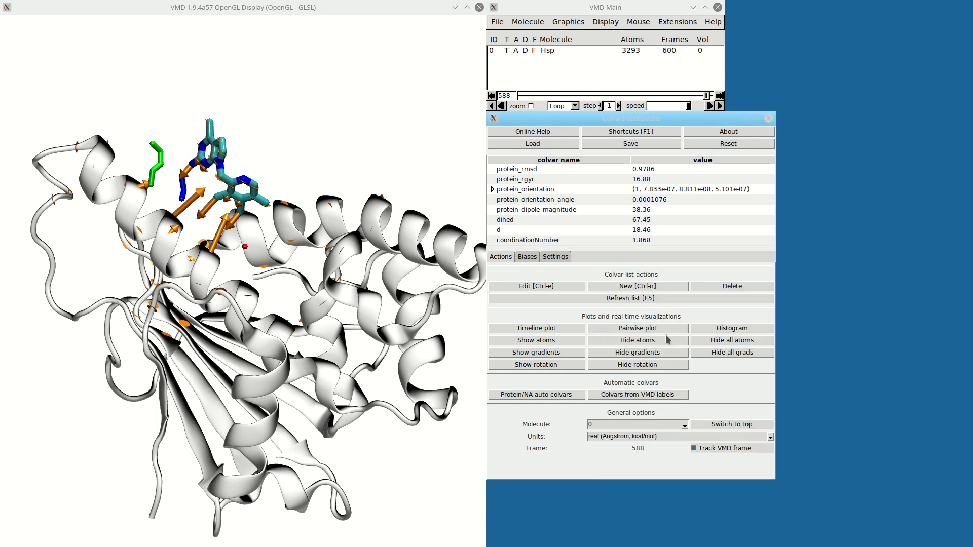
{"action": "left_click", "coordinate": [527, 257]}
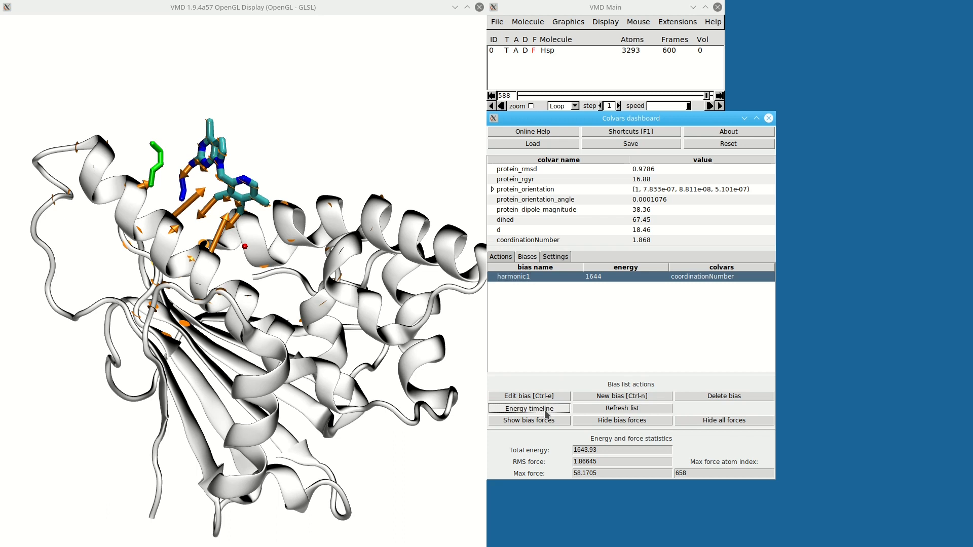
Step: View the harmonic1 energy timeline, then show its bias forces on the structure around frame 565
{"action": "left_click", "coordinate": [528, 408]}
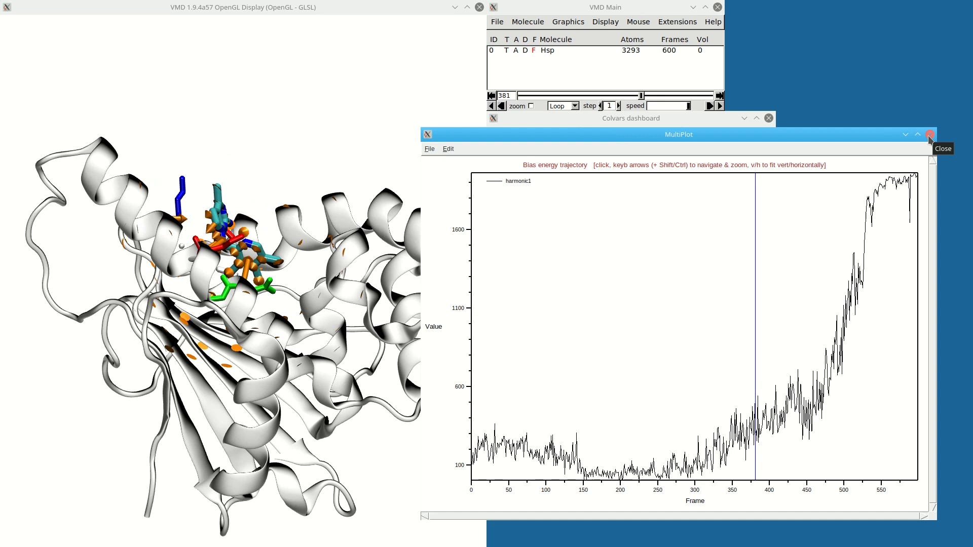
{"action": "left_click", "coordinate": [930, 135]}
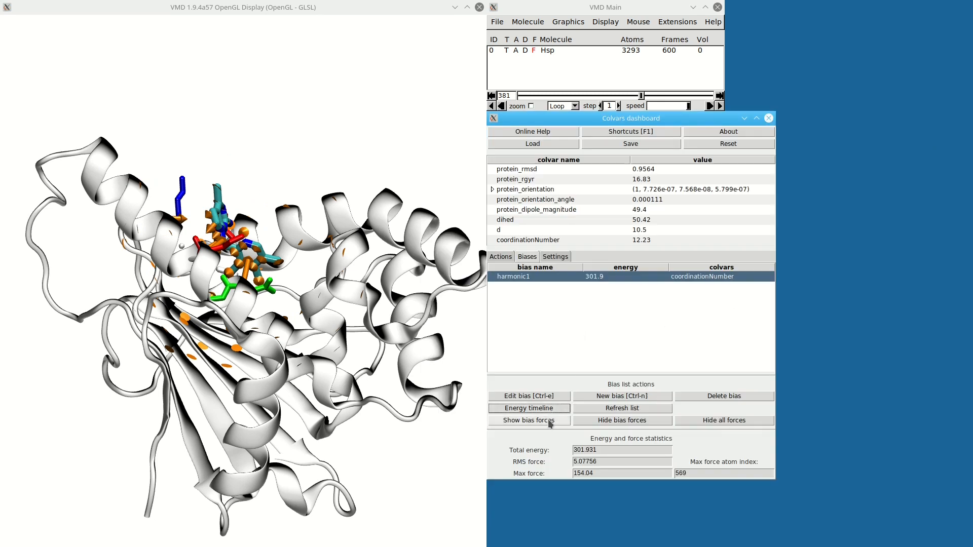
{"action": "left_click", "coordinate": [528, 420]}
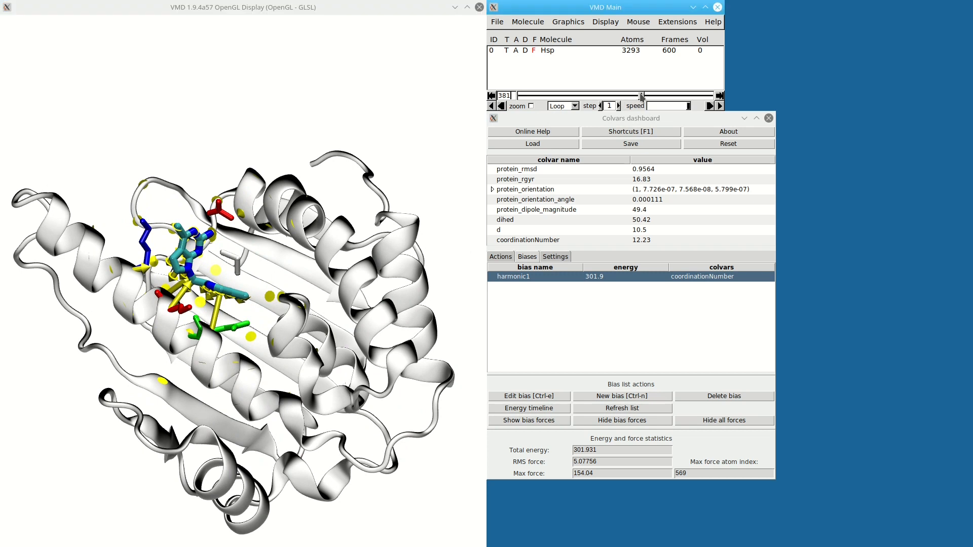
{"action": "left_click_drag", "start_coordinate": [646, 95], "coordinate": [545, 95]}
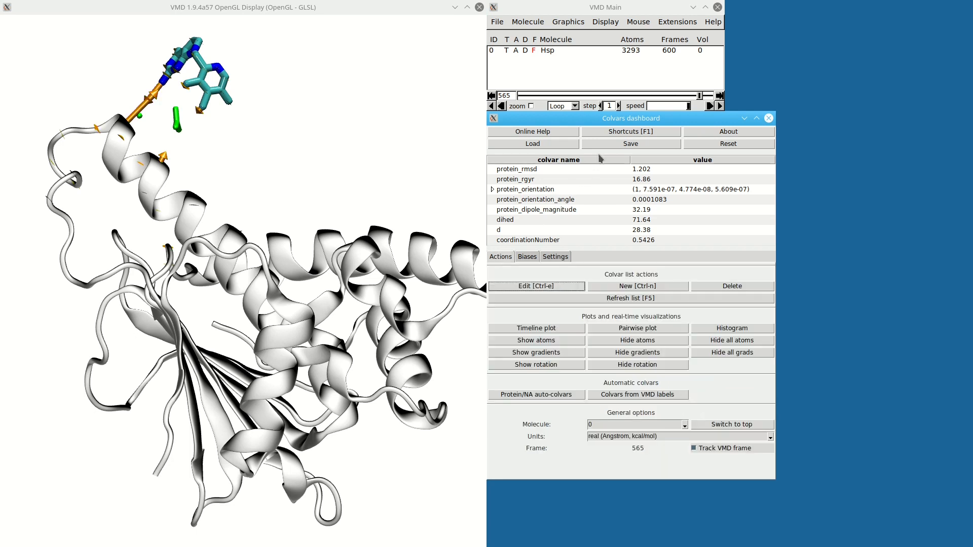
Step: Save the colvars configuration as new_colvars.colvars, acknowledging the units warning
{"action": "left_click", "coordinate": [630, 143]}
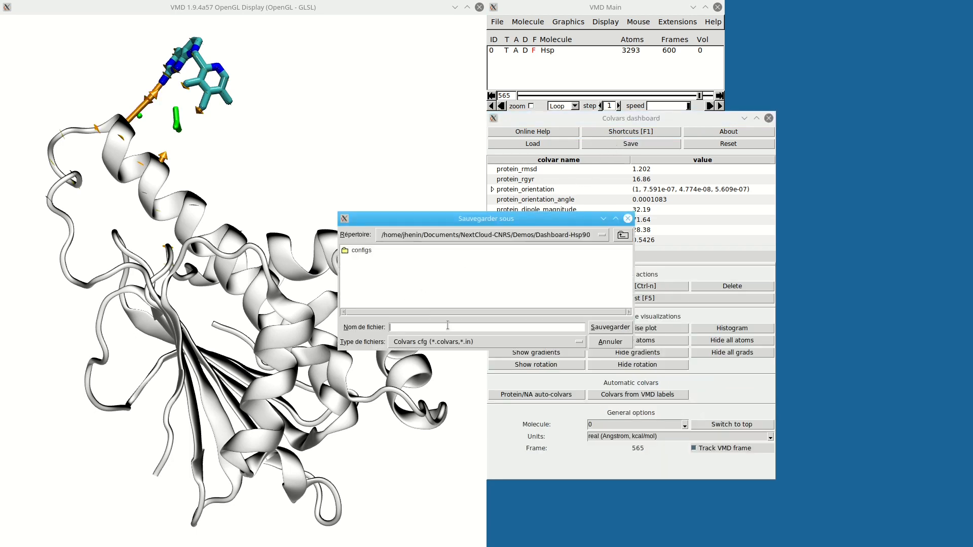
{"action": "type", "text": "new_colvars.c"}
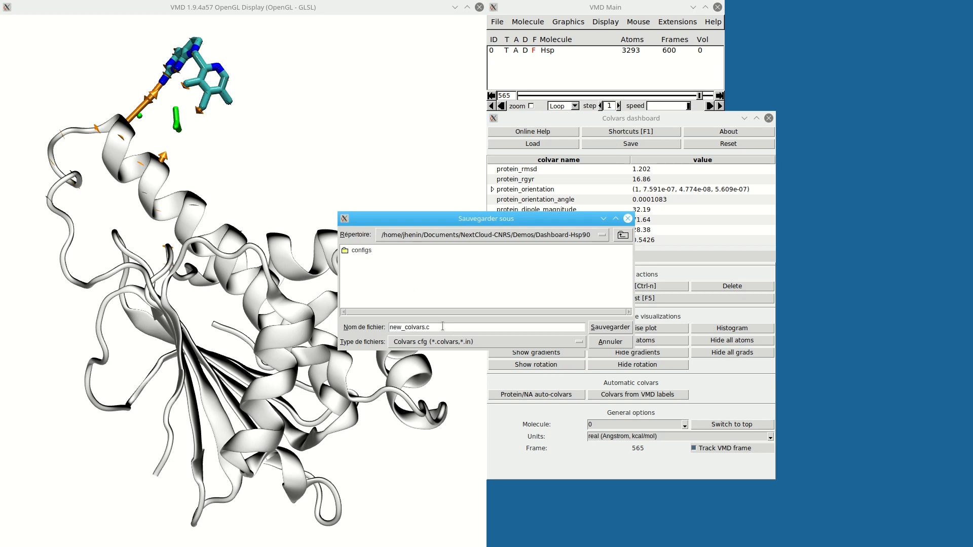
{"action": "left_click", "coordinate": [609, 327]}
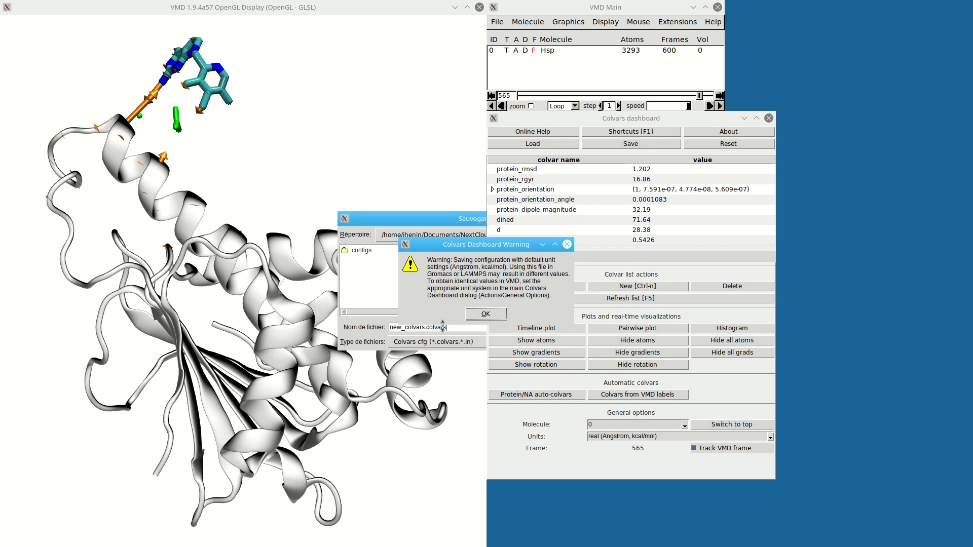
{"action": "left_click", "coordinate": [486, 315]}
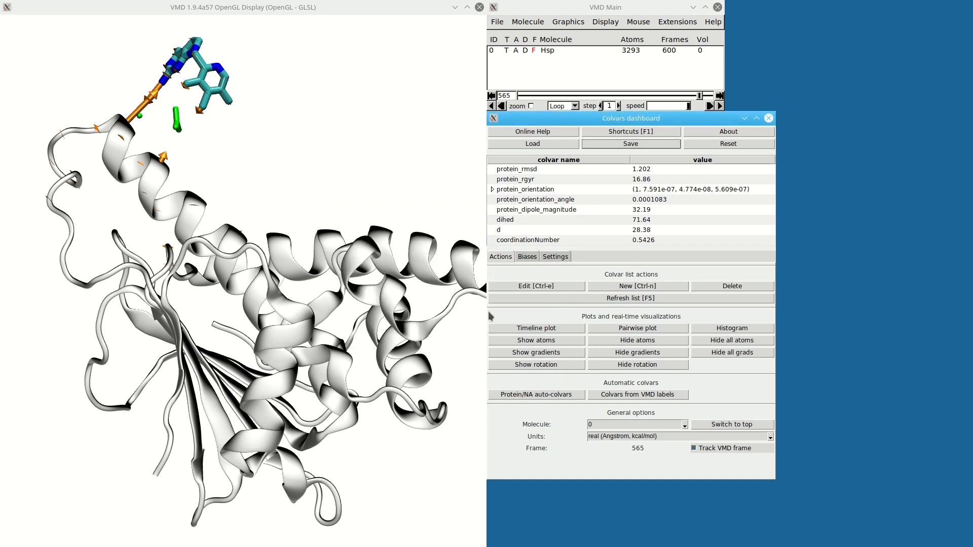